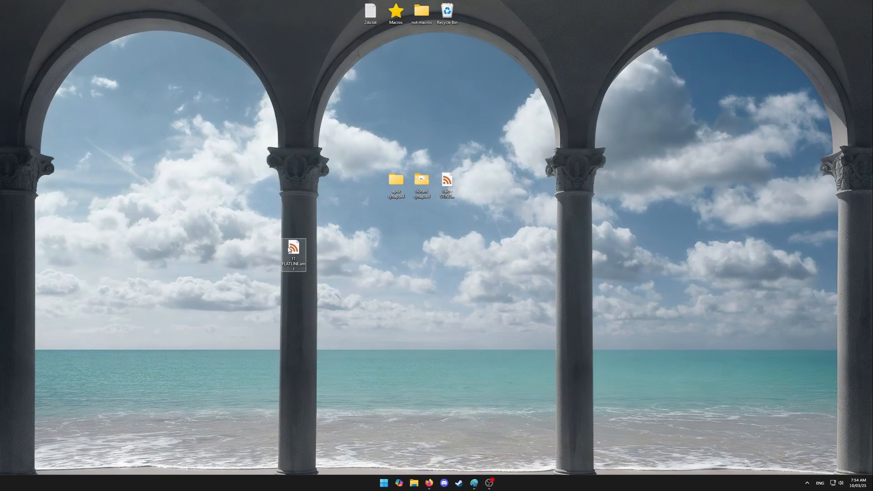
mouse_move(294, 248)
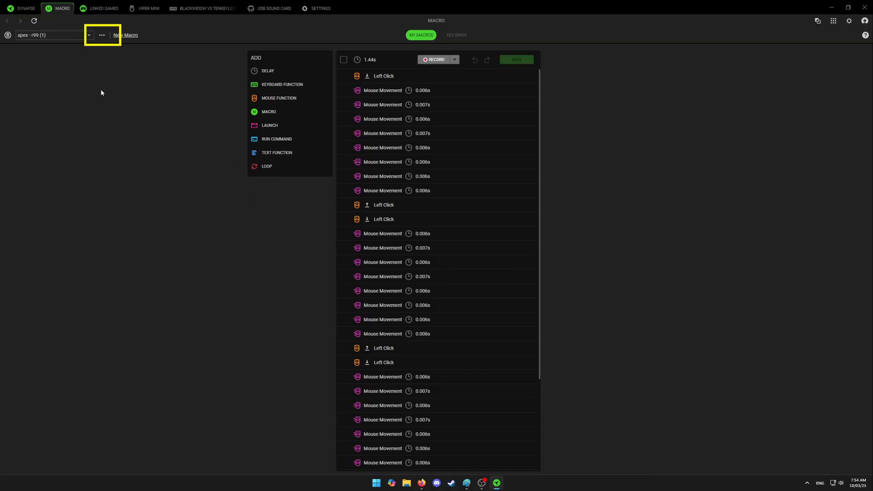
Step: Import 11 FLATLINE.xml from the Desktop into the macro library
left_click(101, 35)
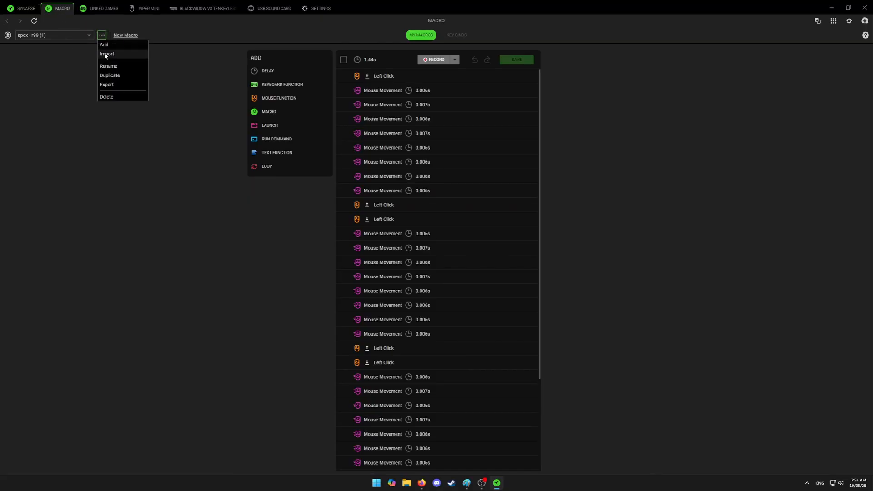
left_click(107, 53)
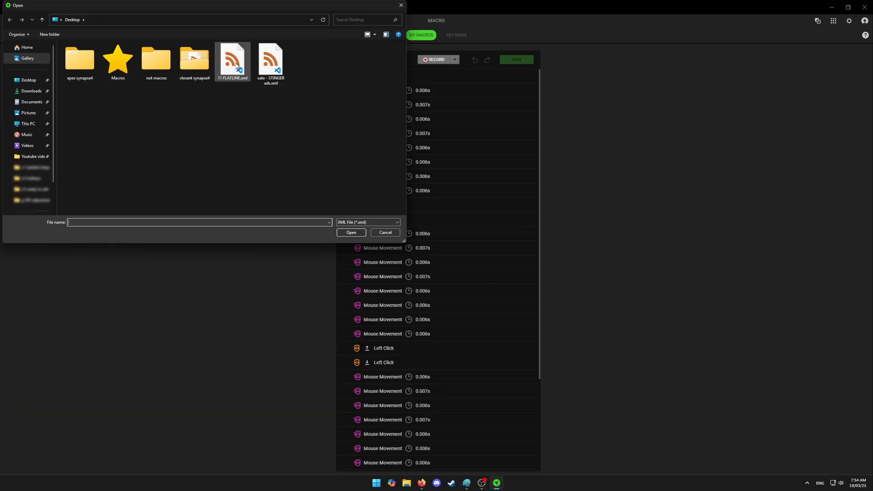
left_click(385, 233)
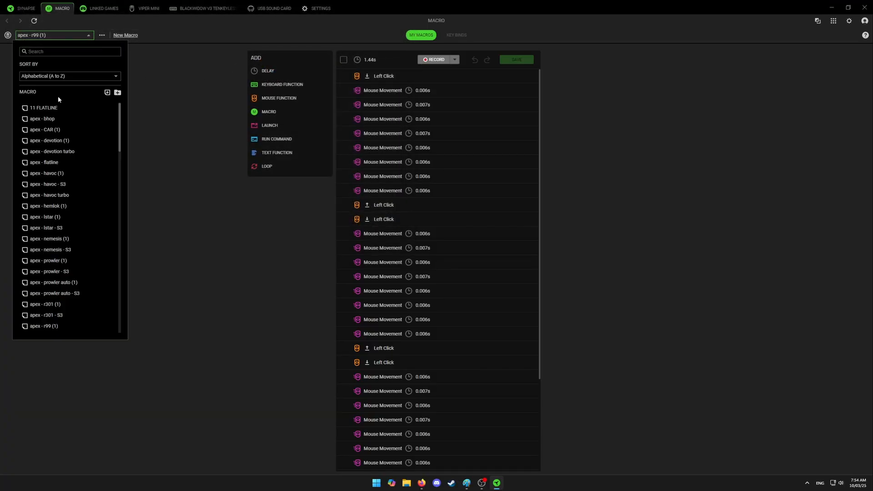
left_click(201, 113)
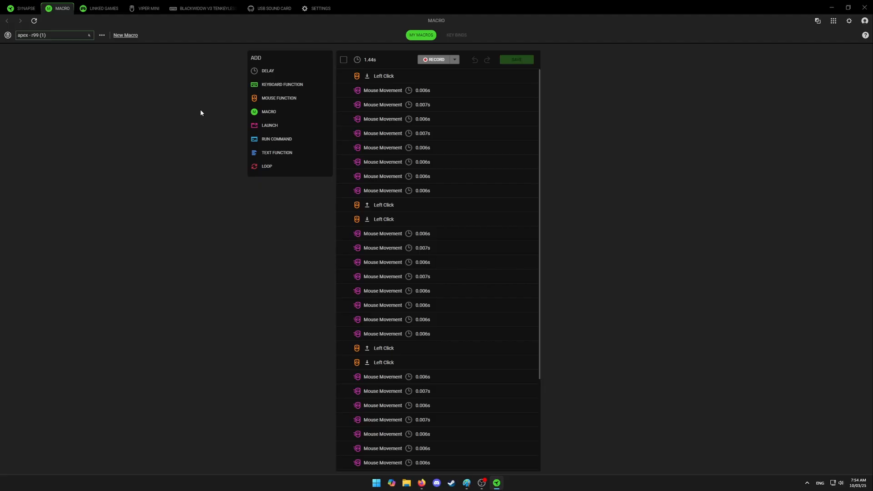
mouse_move(146, 9)
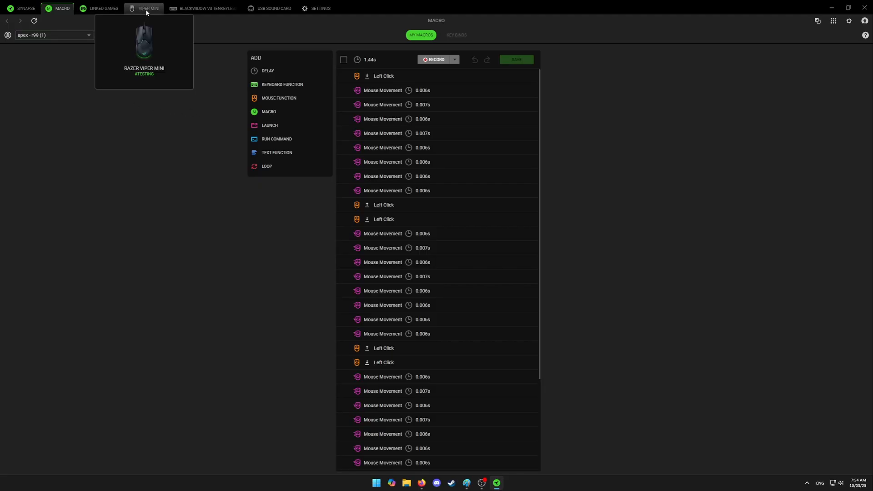
Step: Assign the 11 FLATLINE macro to Viper Mini Mouse Button 5, playing only while held
left_click(146, 8)
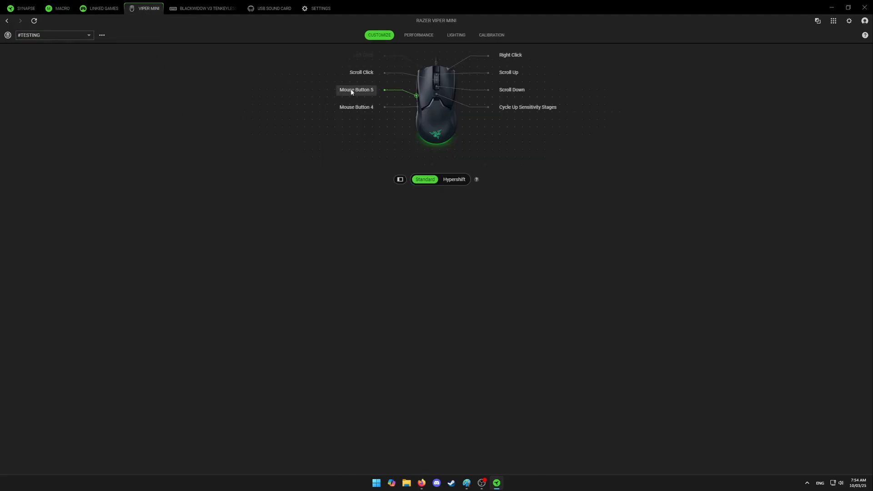
left_click(356, 90)
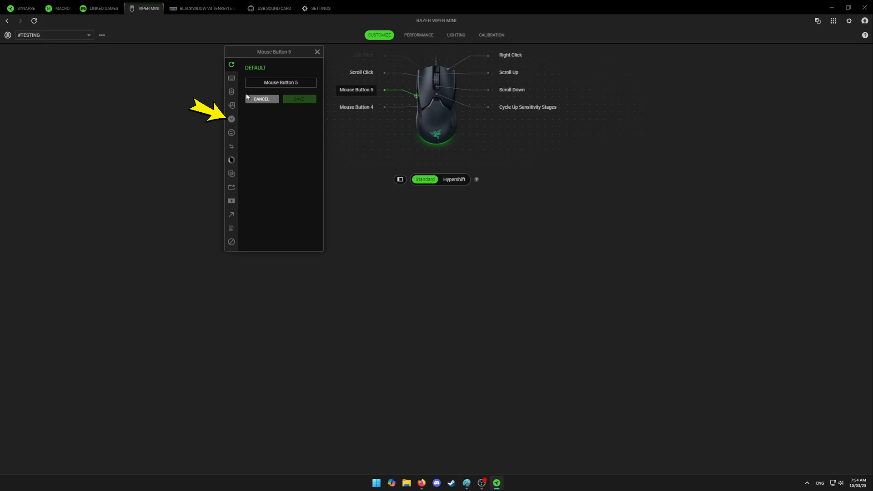
left_click(231, 120)
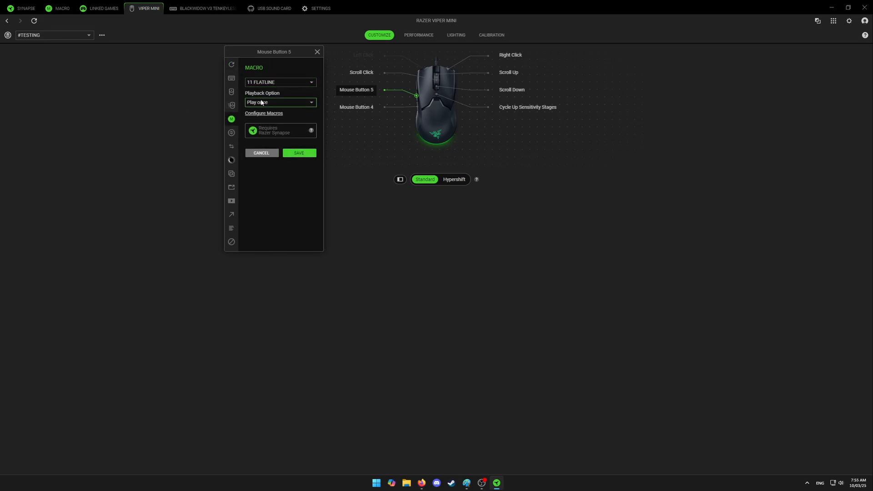
left_click(280, 102)
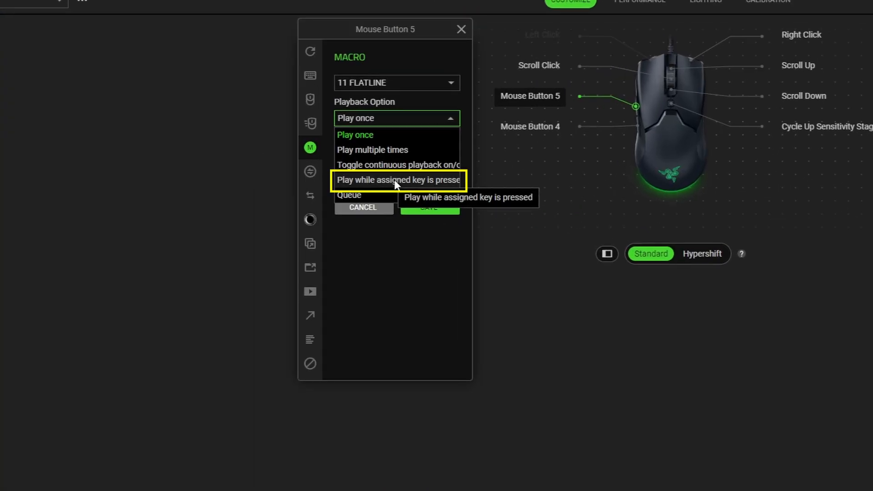
left_click(398, 180)
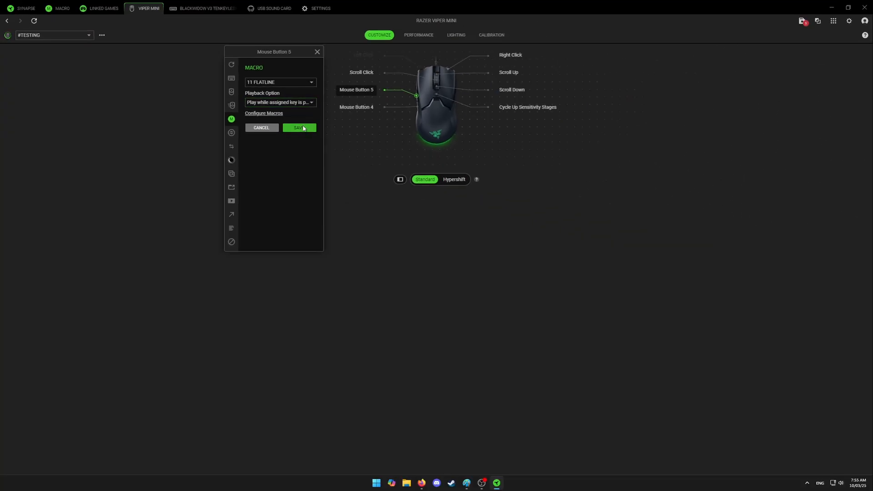
left_click(299, 127)
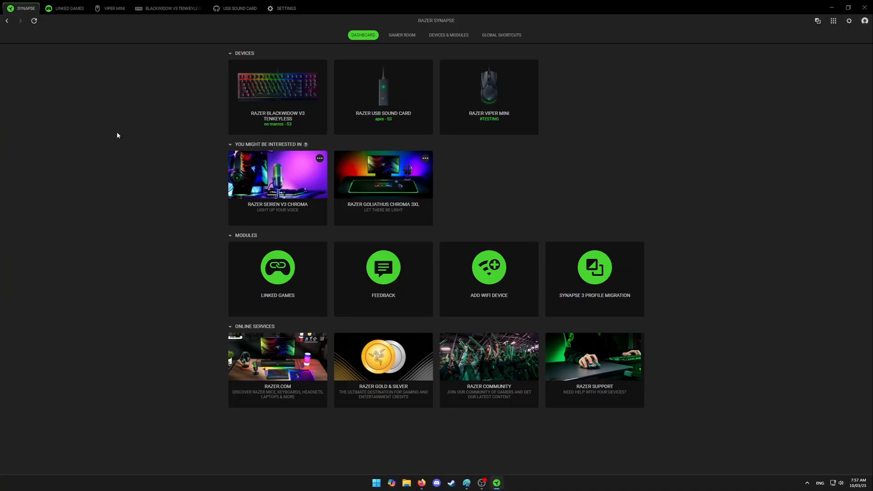
mouse_move(18, 21)
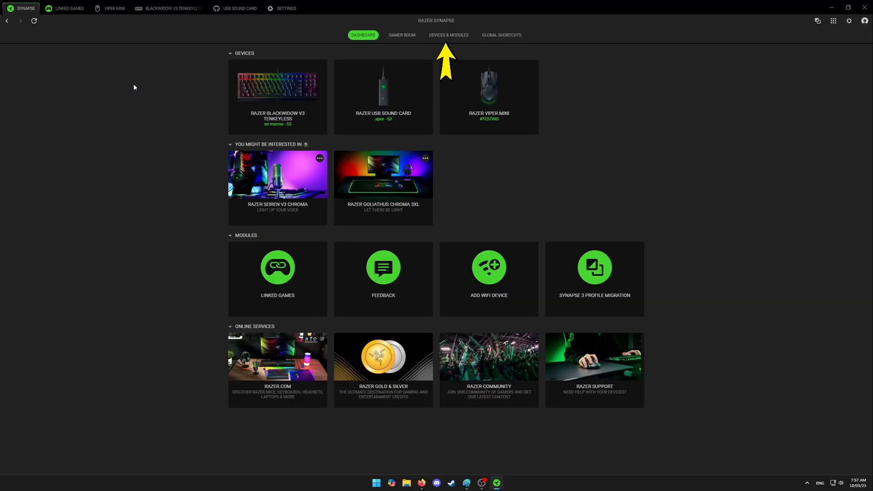
Step: Add the Macro module from Devices & Modules and return to the Viper Mini page
left_click(449, 35)
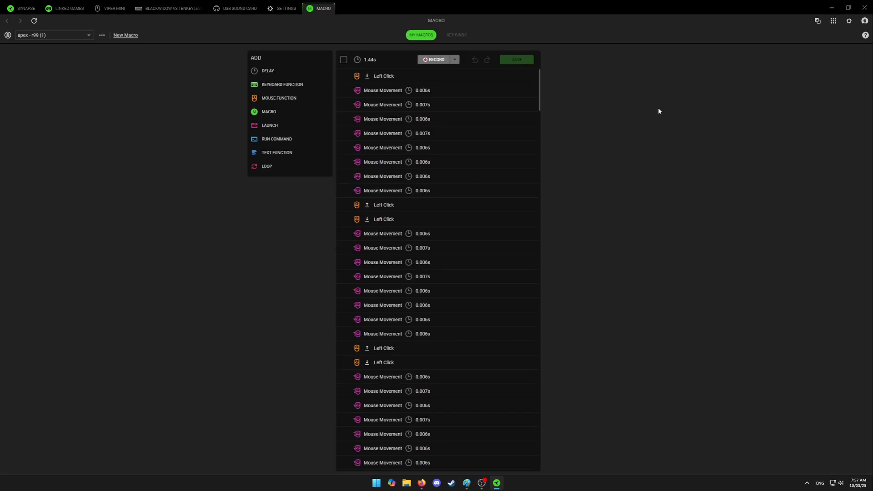
mouse_move(319, 14)
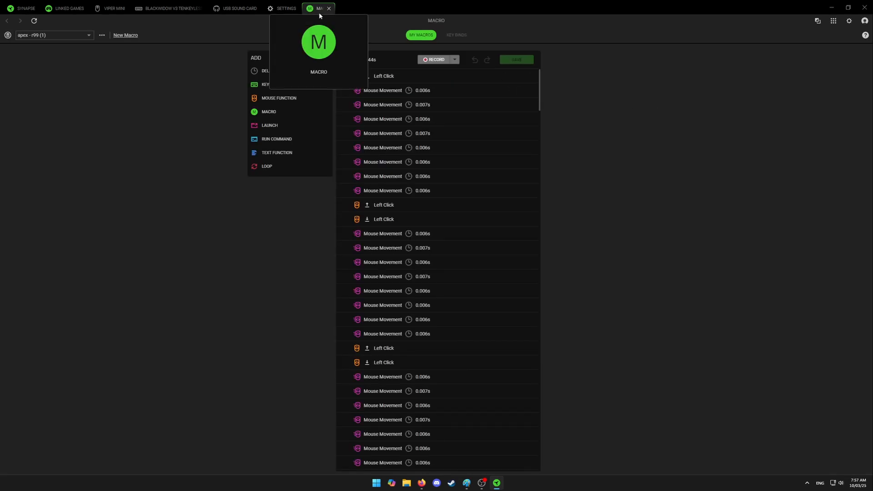
left_click(112, 8)
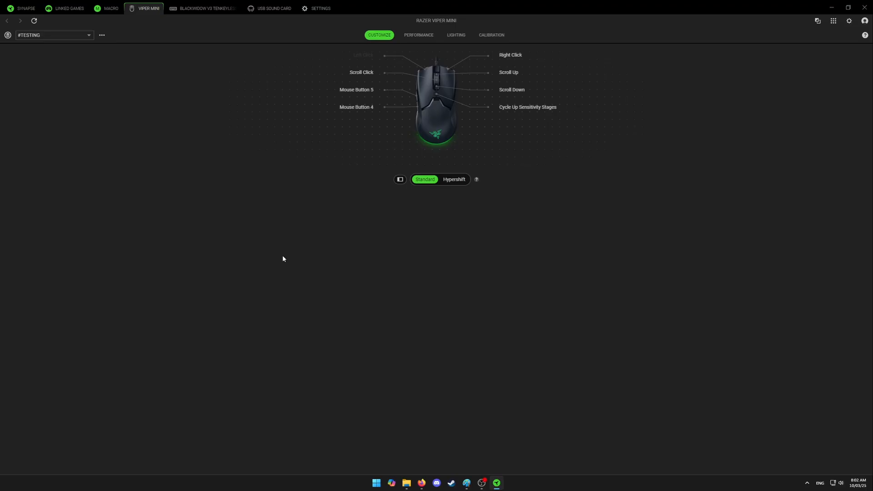
mouse_move(318, 127)
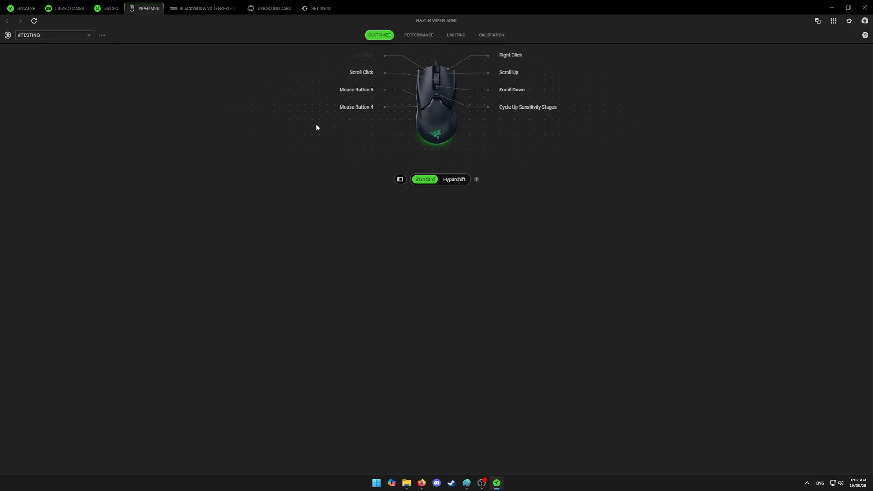
Step: Set Viper Mini Mouse Button 5 to the Left Click mouse function and save
left_click(356, 89)
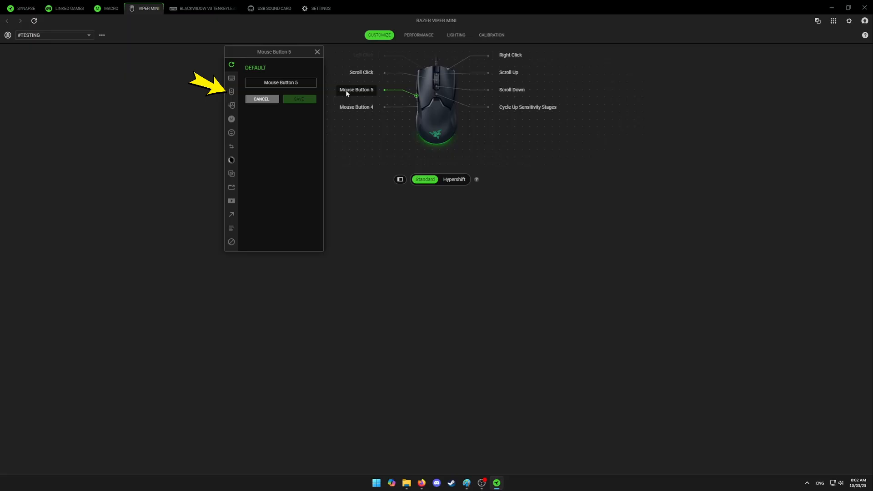
left_click(231, 91)
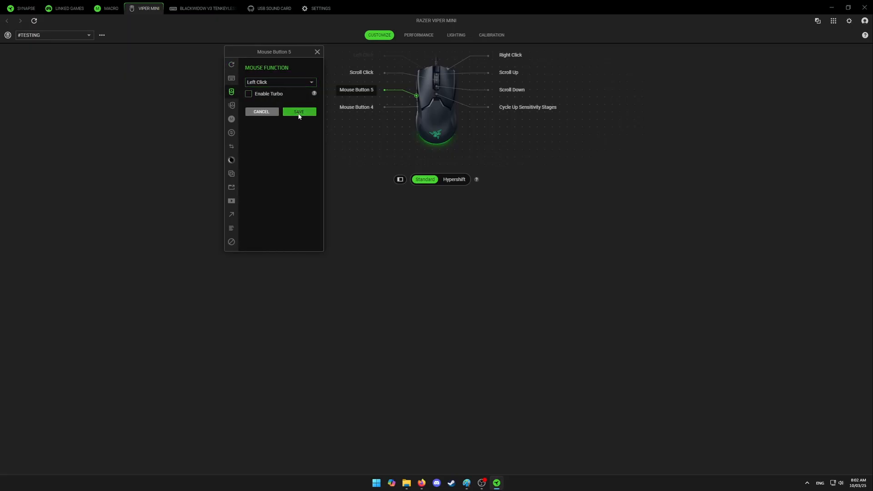
left_click(299, 112)
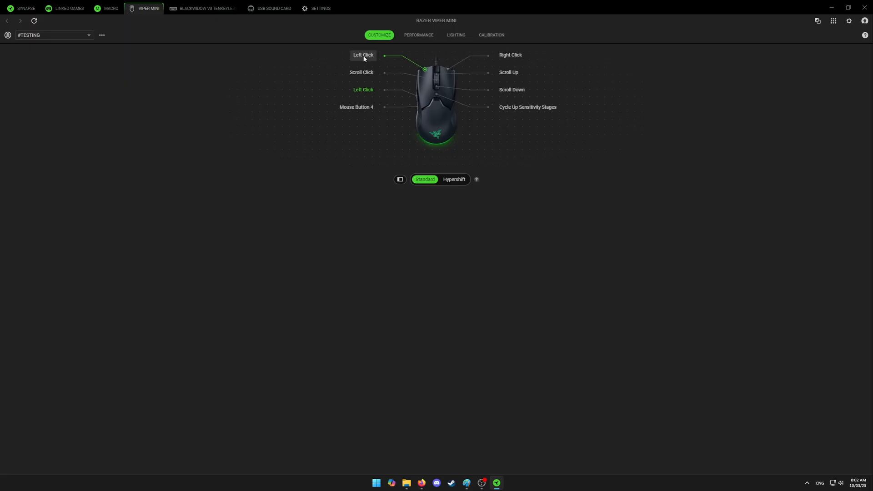
Step: Set the primary left-click button to run a macro, then reopen Mouse Button 5's options
left_click(363, 55)
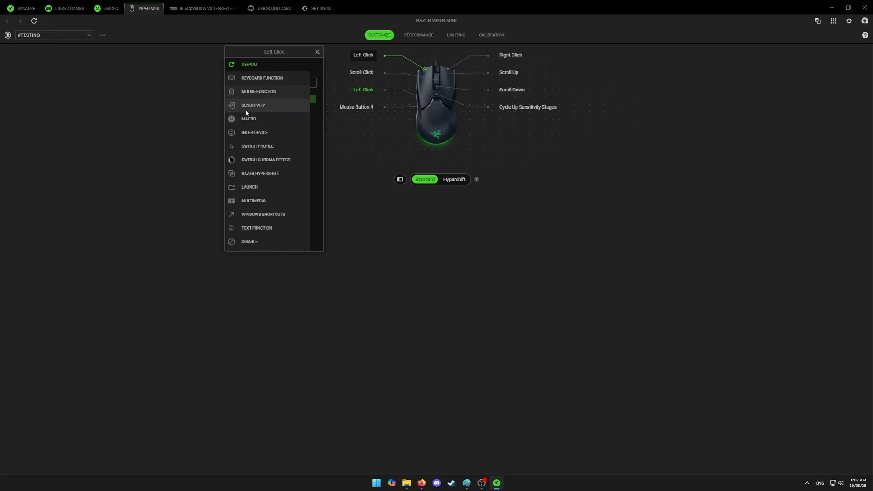
left_click(249, 119)
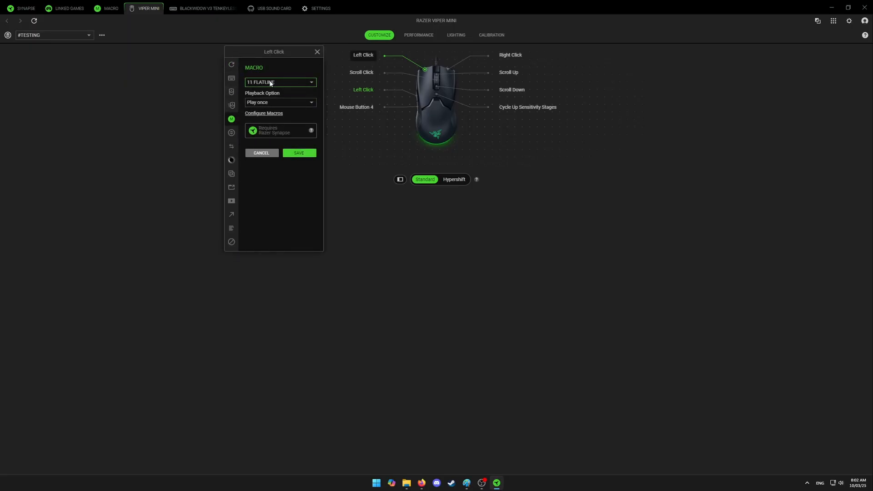
left_click(280, 101)
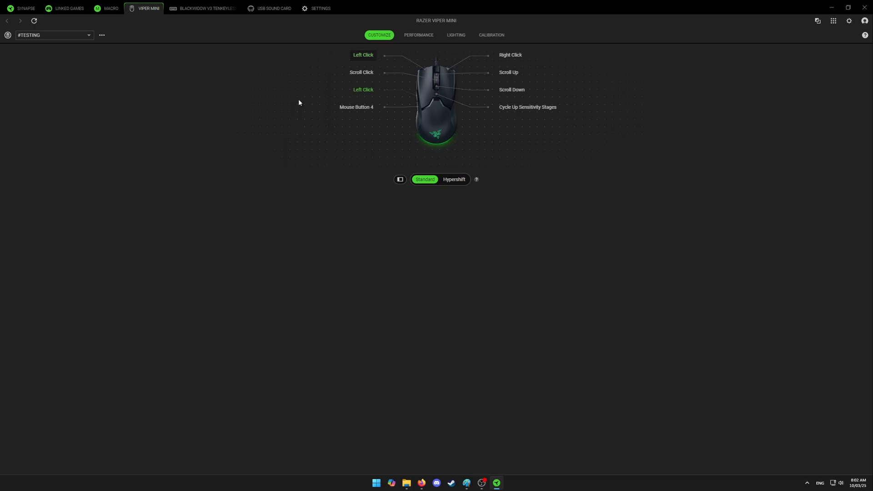
left_click(363, 90)
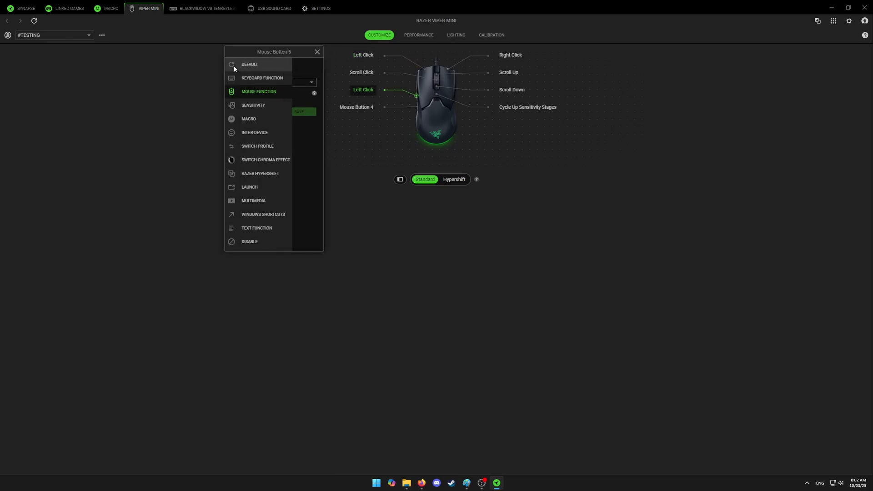